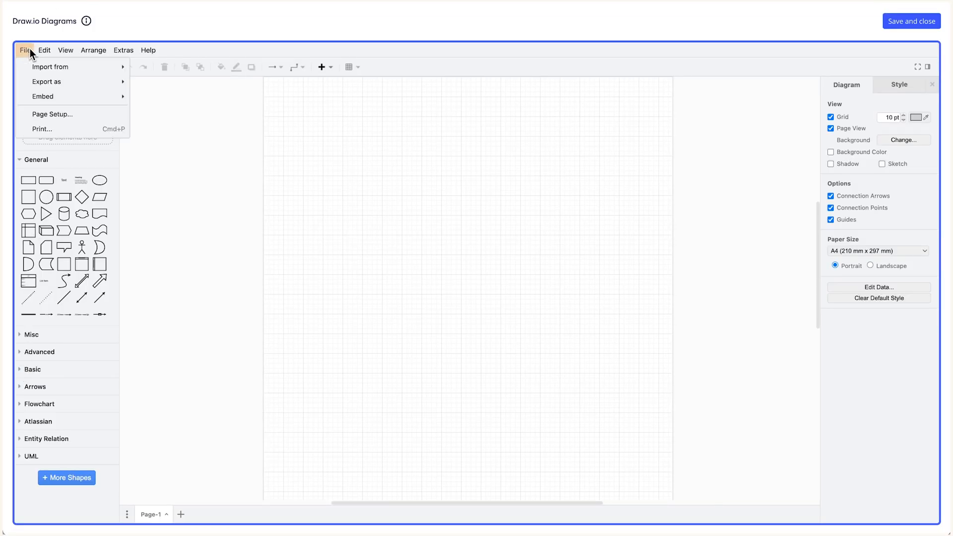
Step: Start importing from the device and select 'Online shopping - main flow.vsdx' in Downloads
click(52, 67)
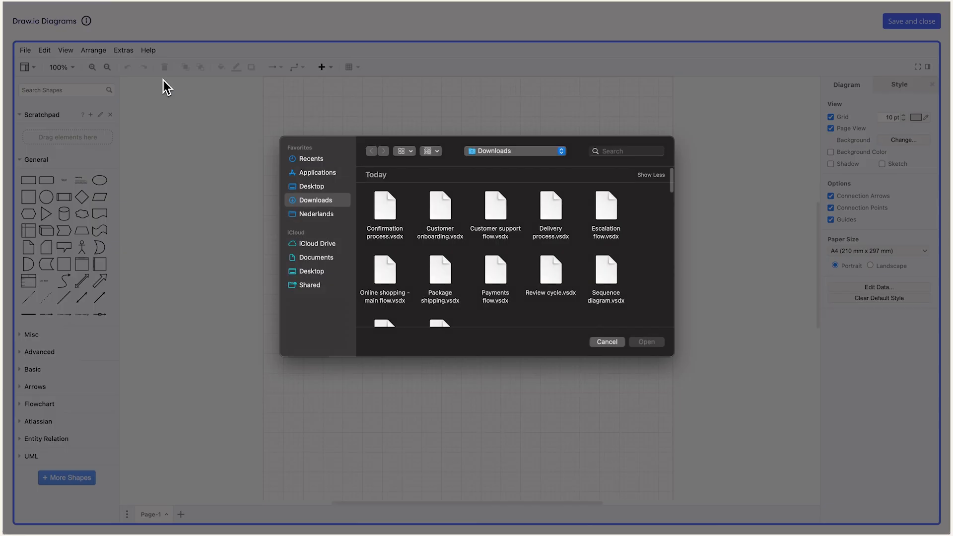
click(384, 270)
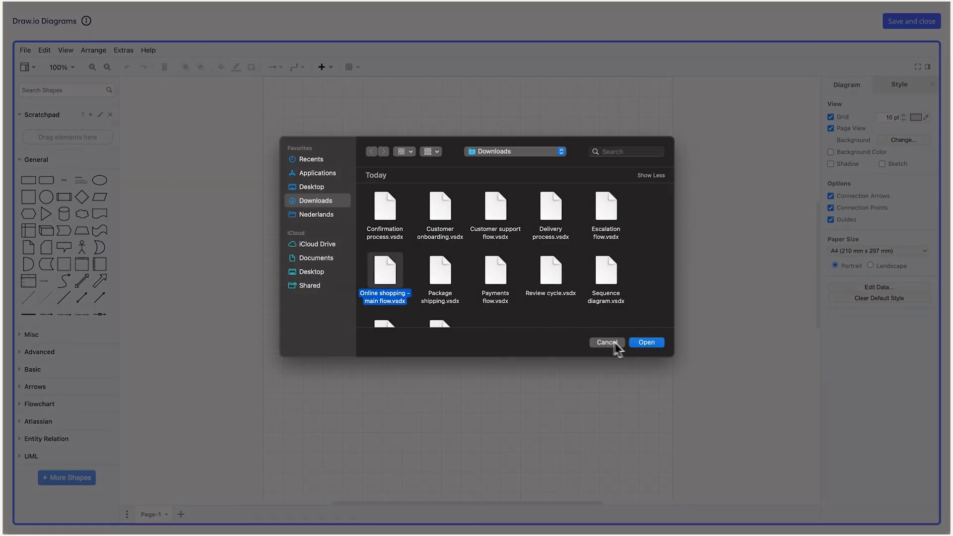
Step: Import the Online shopping diagram, show the Layers panel and make Background active
click(646, 342)
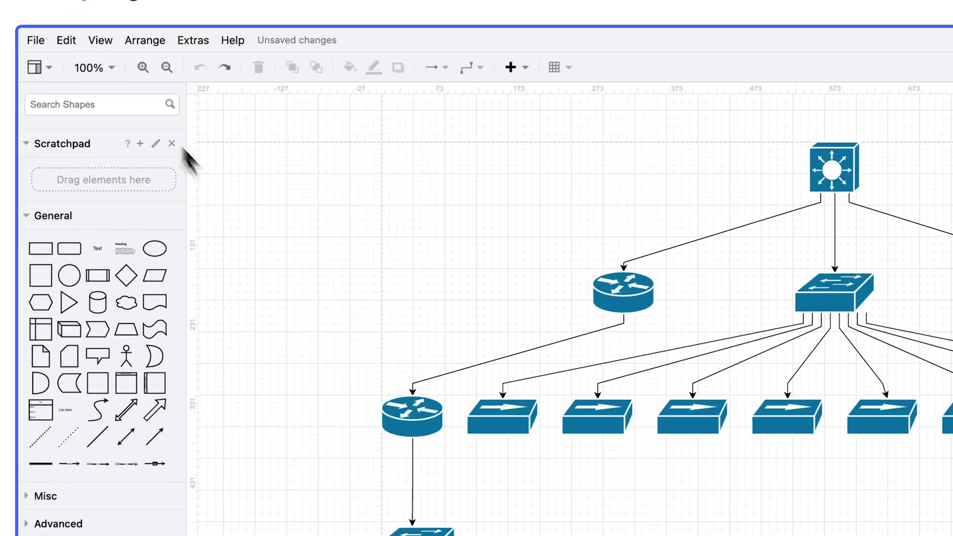
click(100, 40)
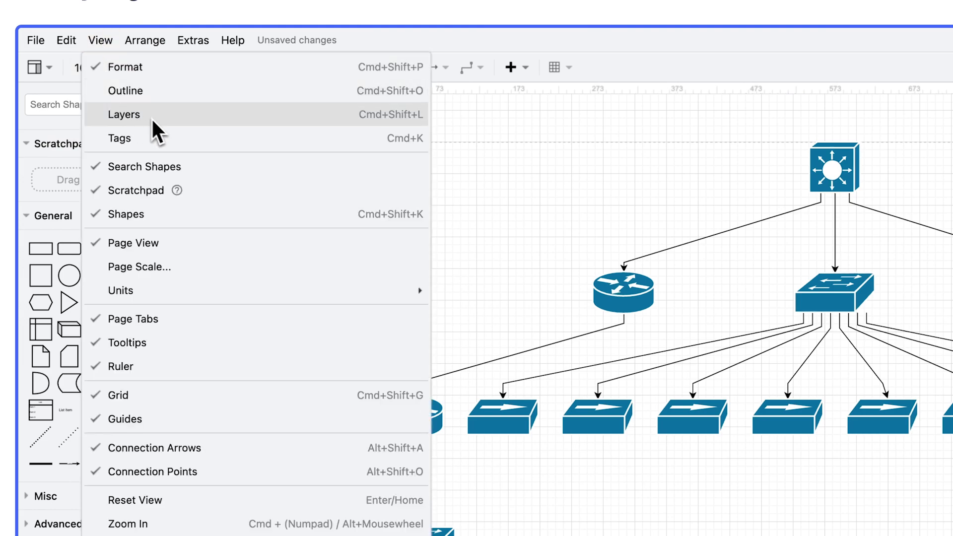
click(123, 114)
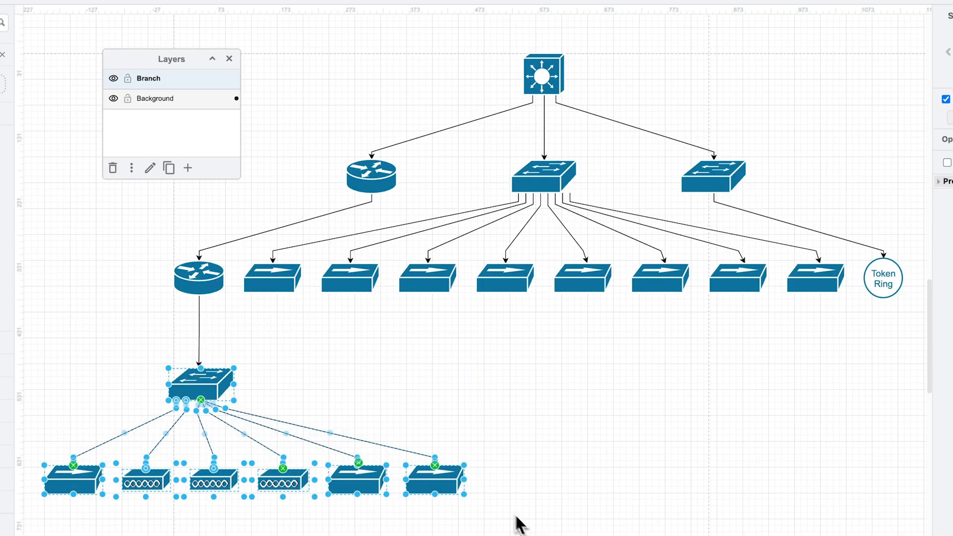
click(148, 78)
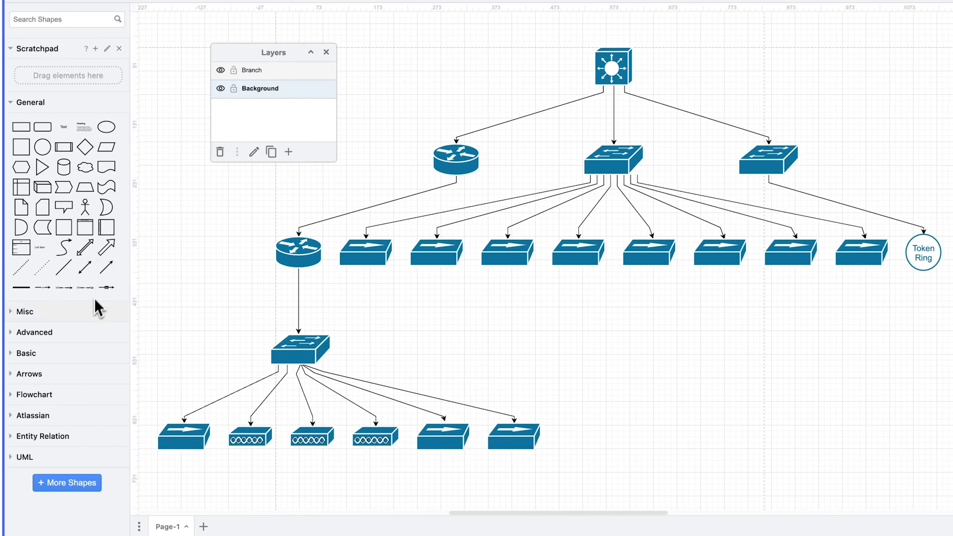
Step: Enable the C4 library under More Shapes and apply it
click(67, 482)
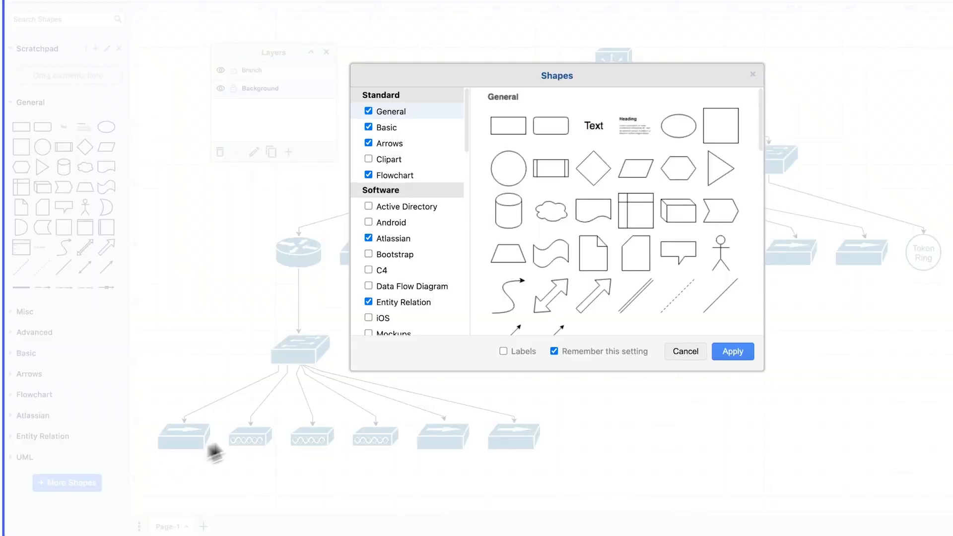
scroll(down, 3)
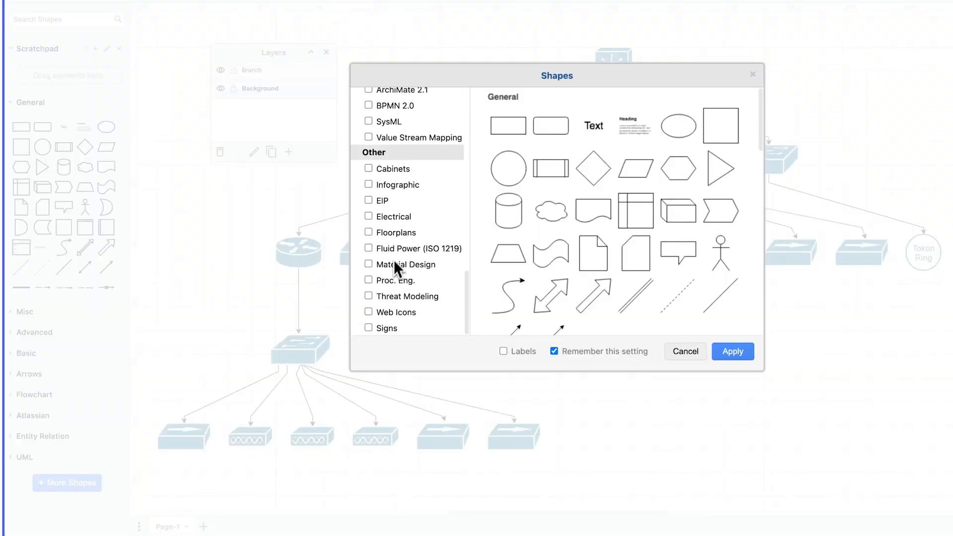
scroll(down, 3)
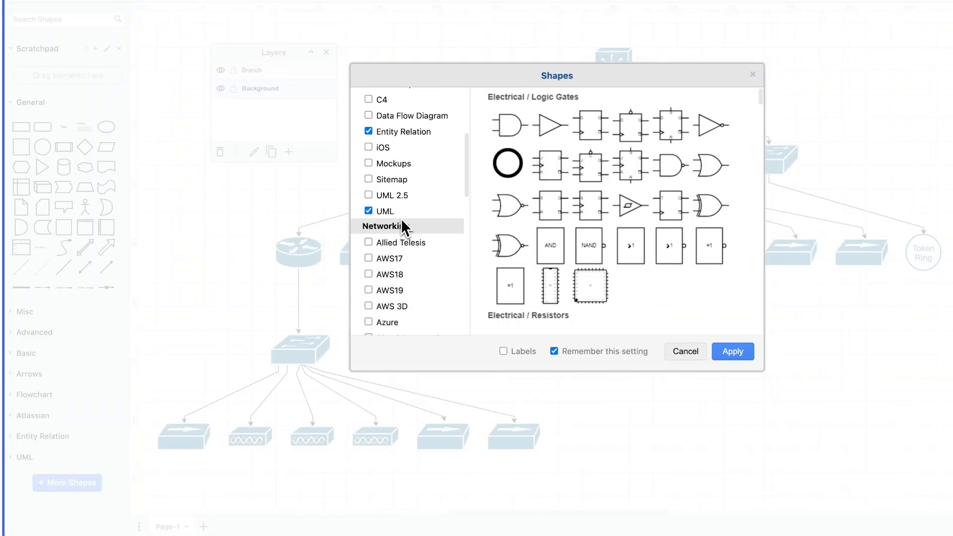
scroll(up, 3)
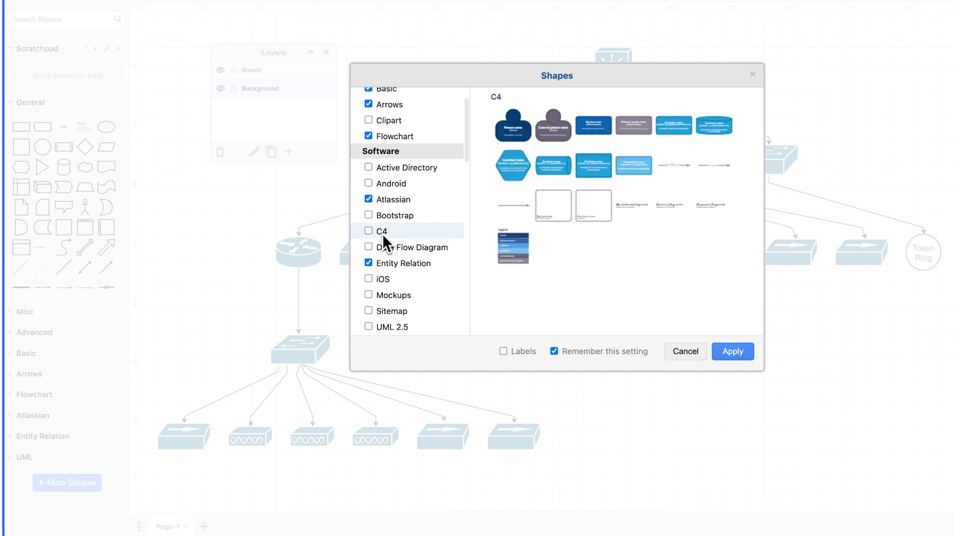
click(368, 230)
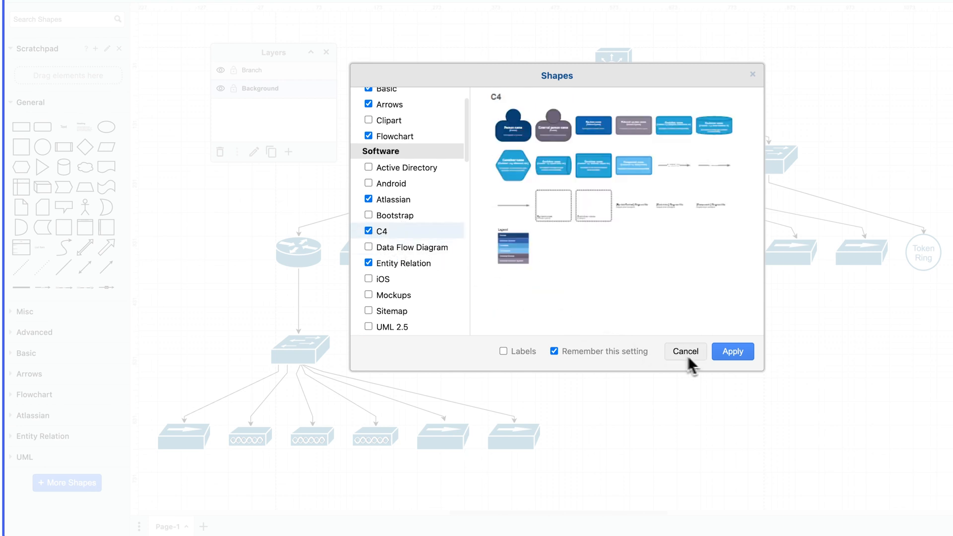
click(733, 351)
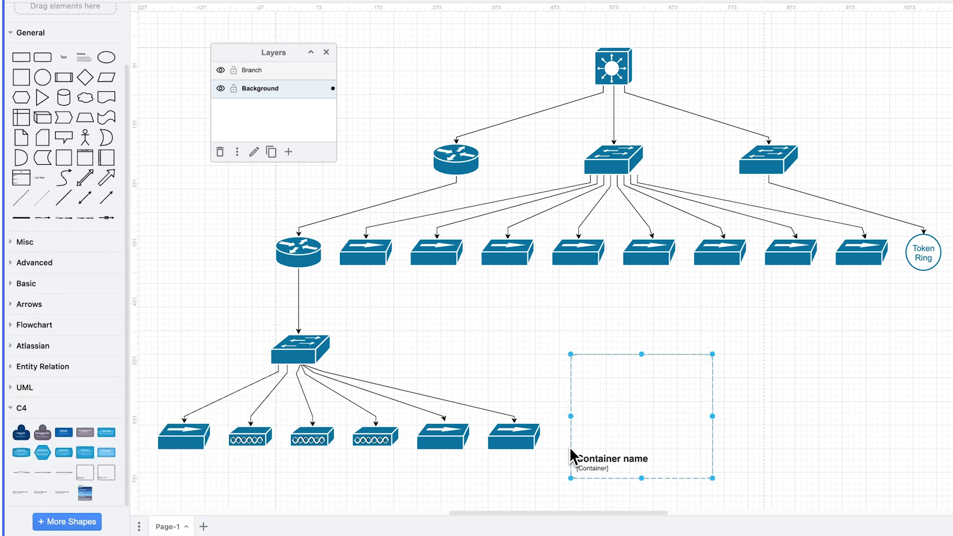
Step: Rename the C4 container to 'Branch' and make it collapsible
double_click(640, 419)
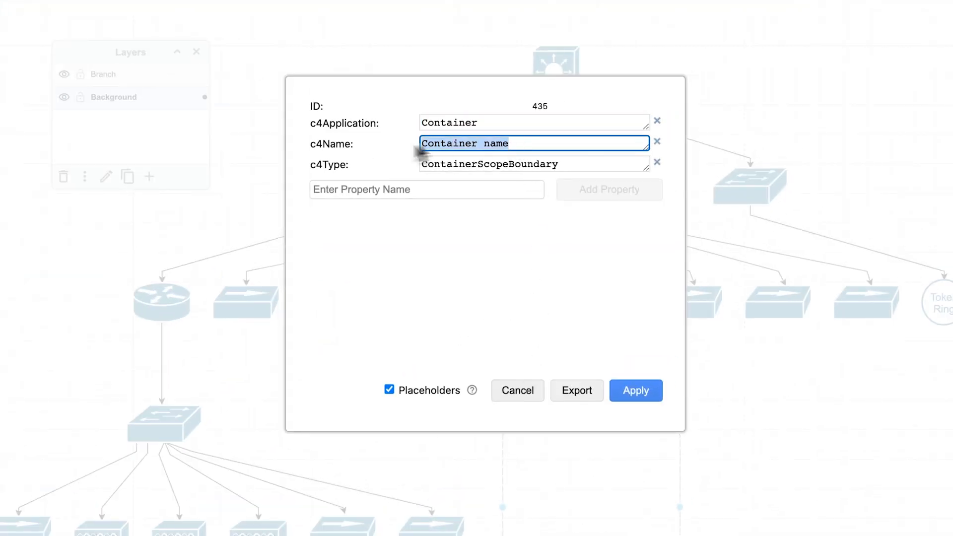
click(635, 390)
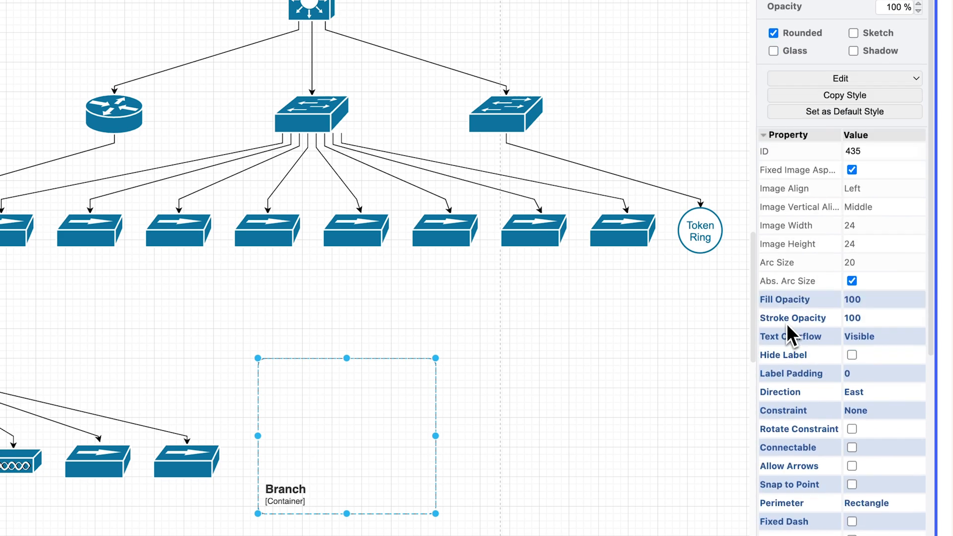
scroll(down, 3)
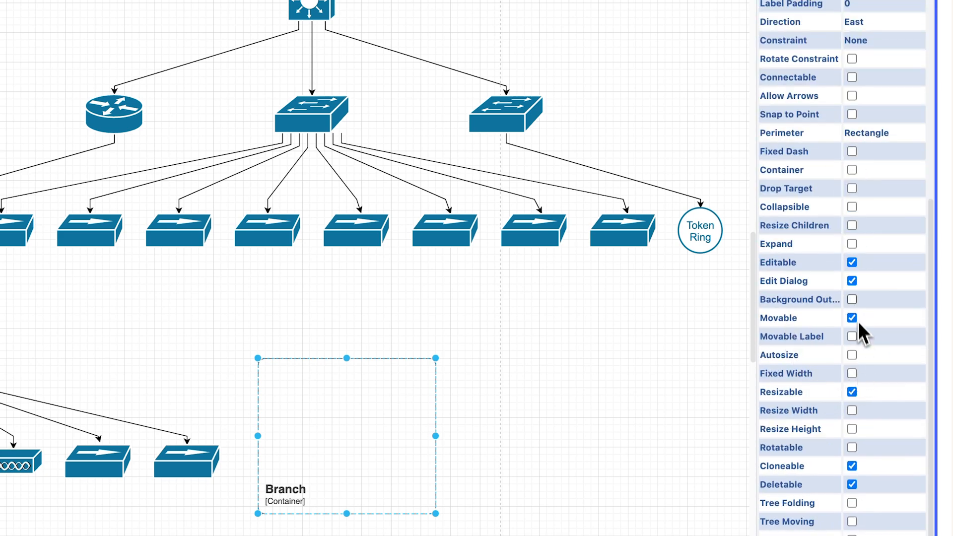
click(851, 169)
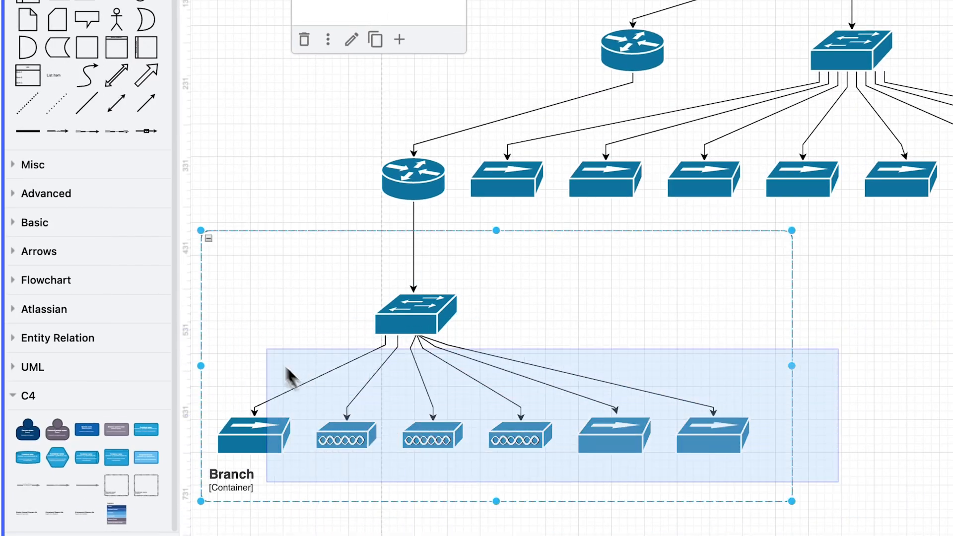
Step: Select the branch switches, collapse Branch, auto-layout the diagram, and save to Miro
click(415, 314)
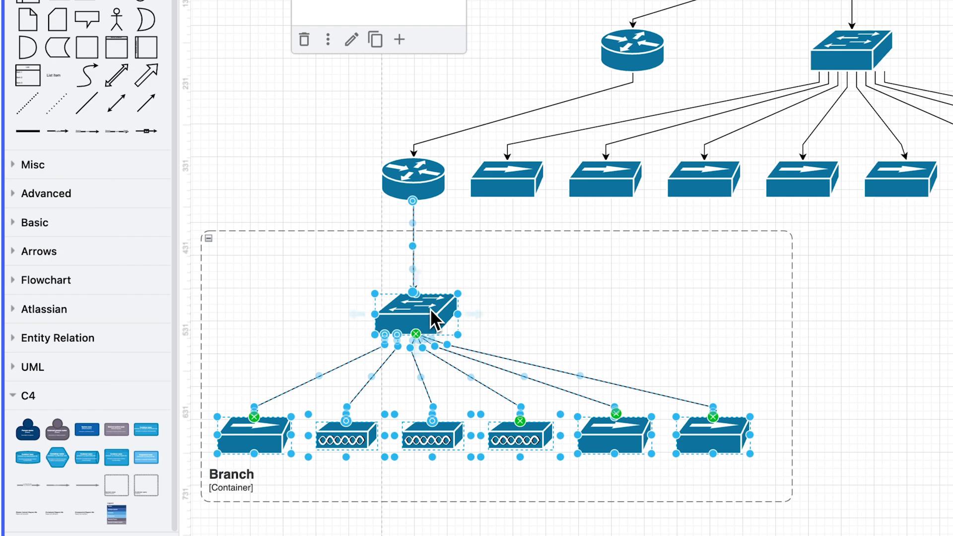
click(207, 237)
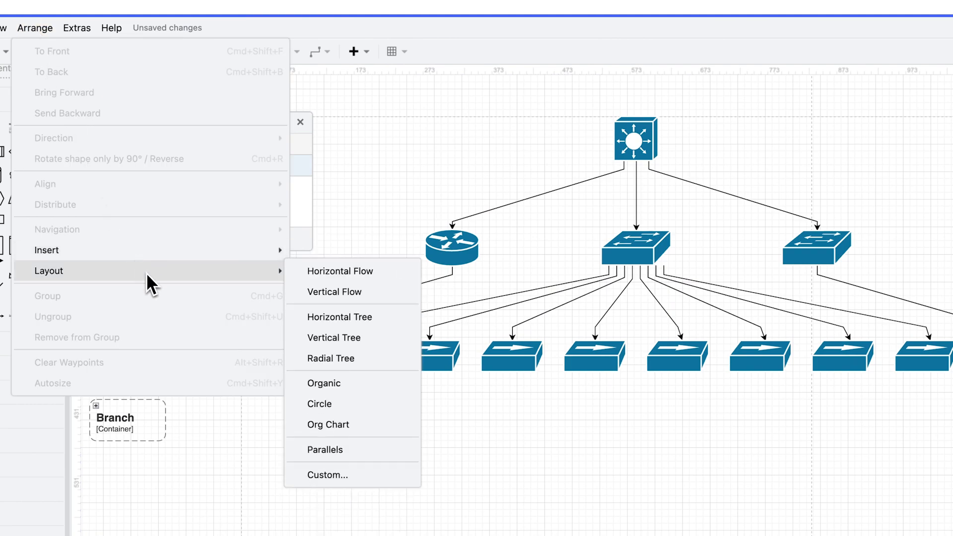
click(333, 337)
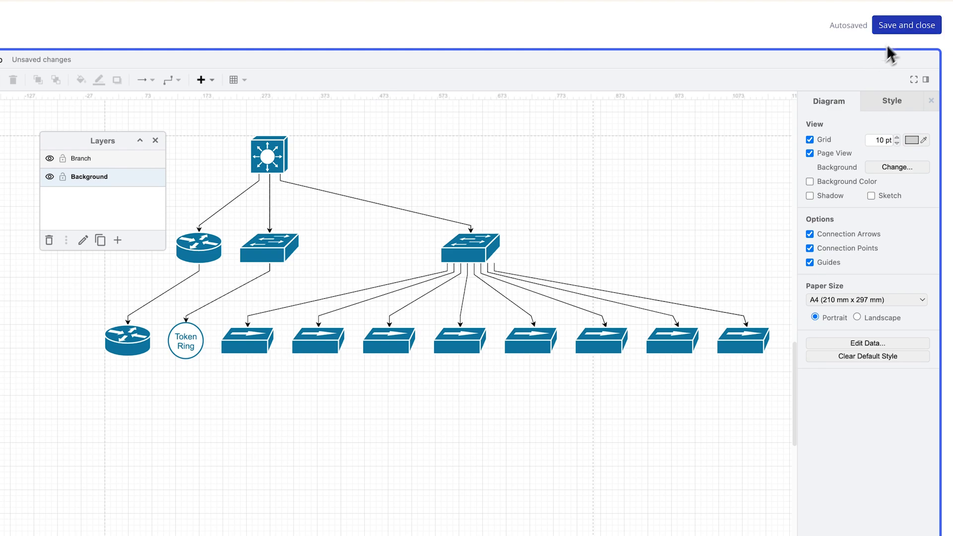
click(905, 24)
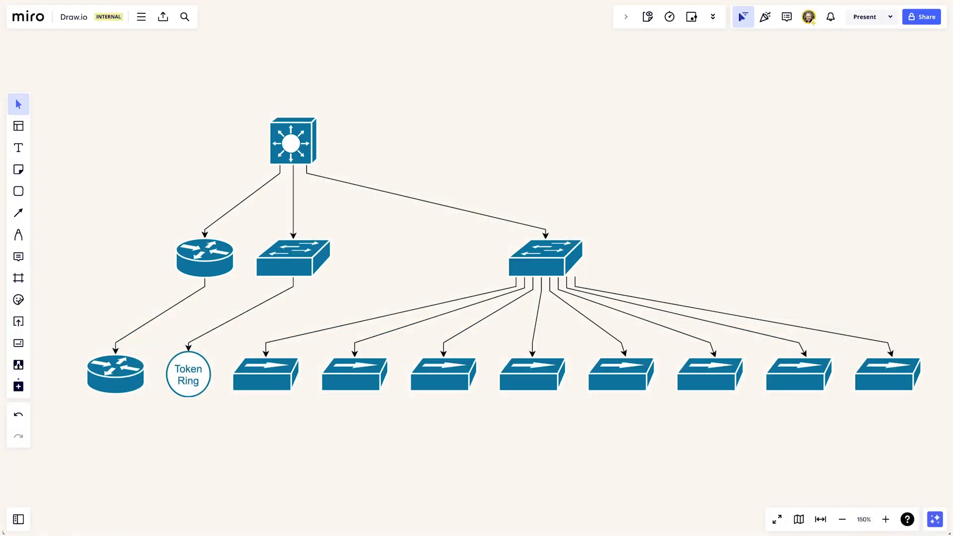